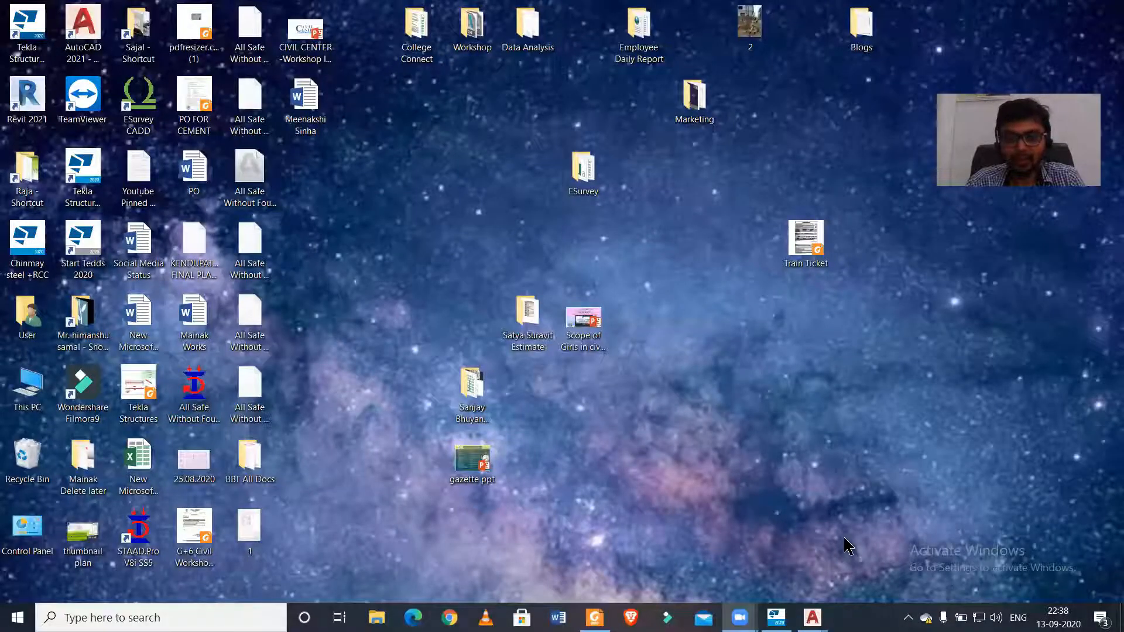
Bring the Tekla Structural Designer window with the IMPS Malda model to the front.
click(773, 617)
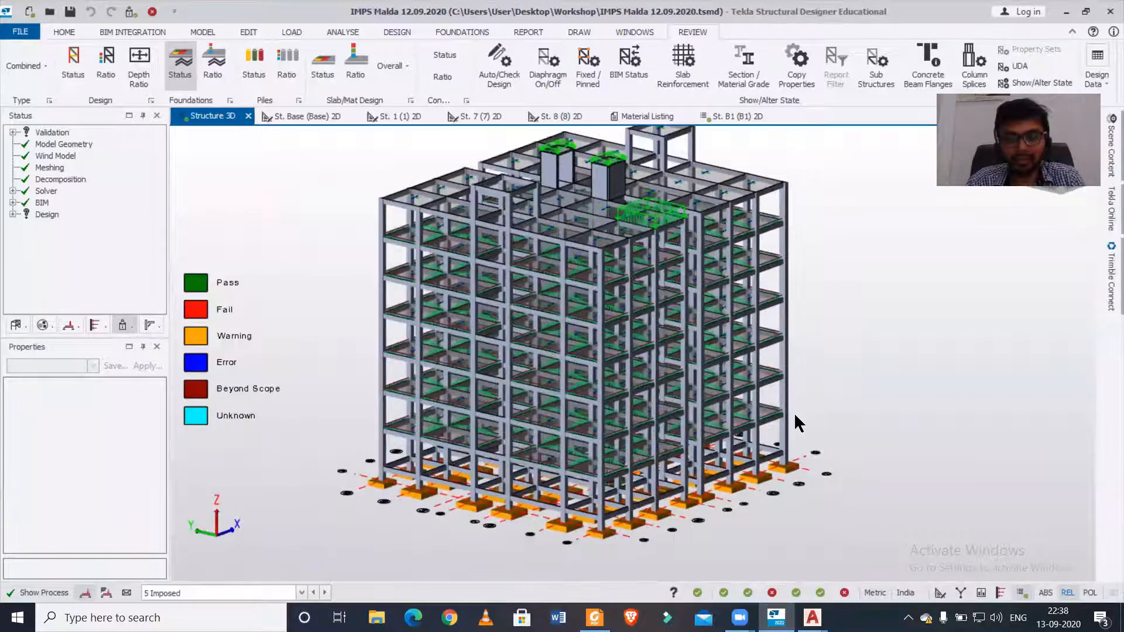
click(742, 371)
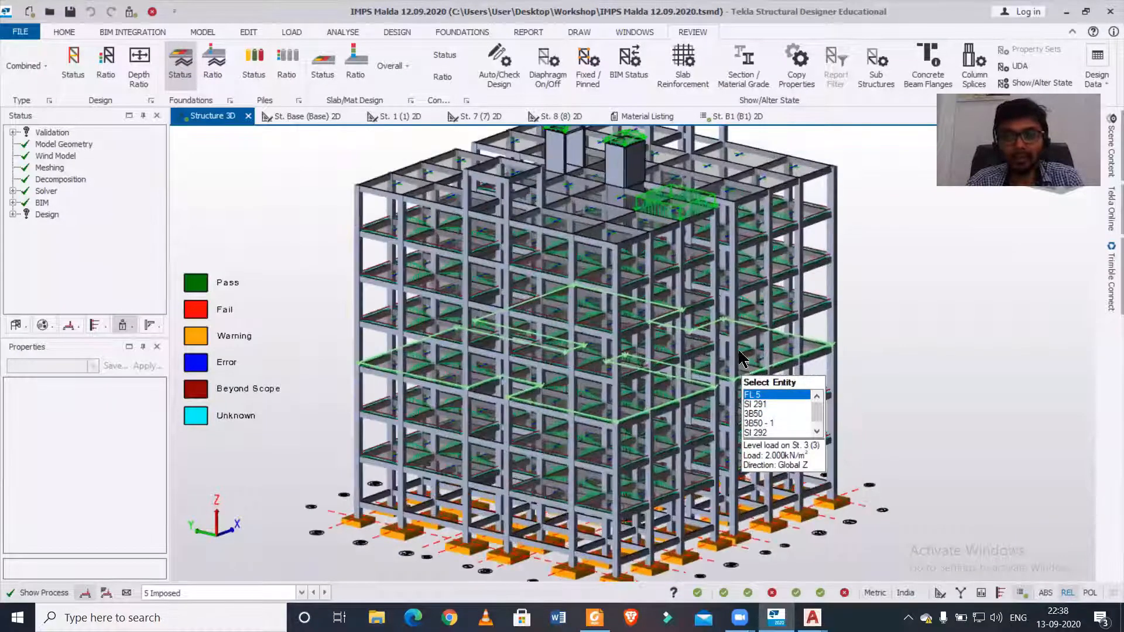
mouse_move(498, 57)
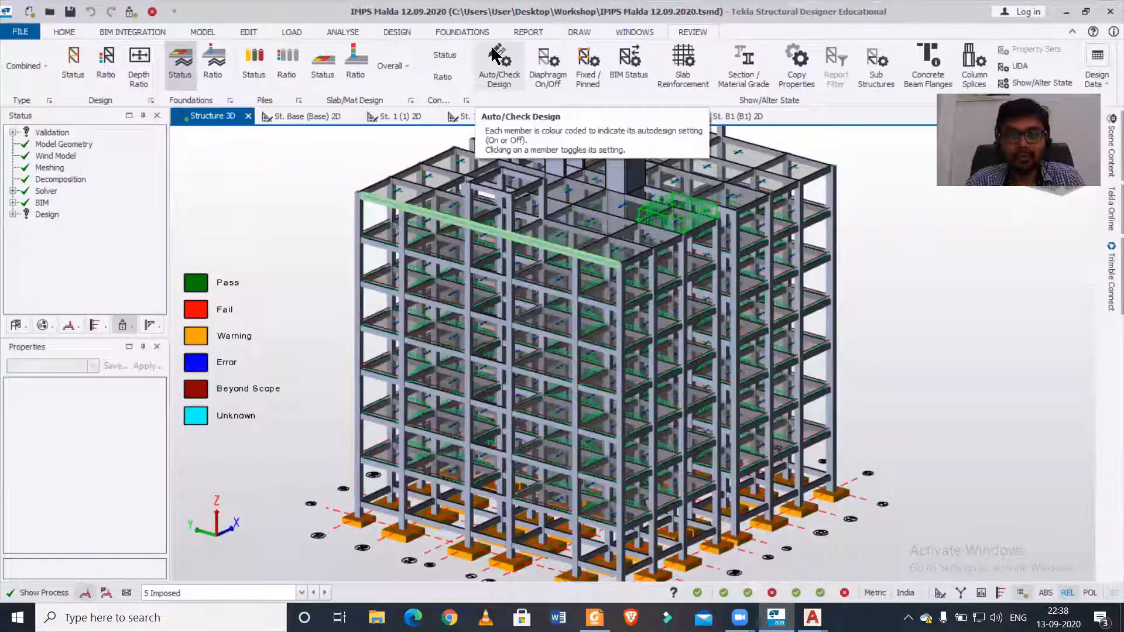
click(578, 31)
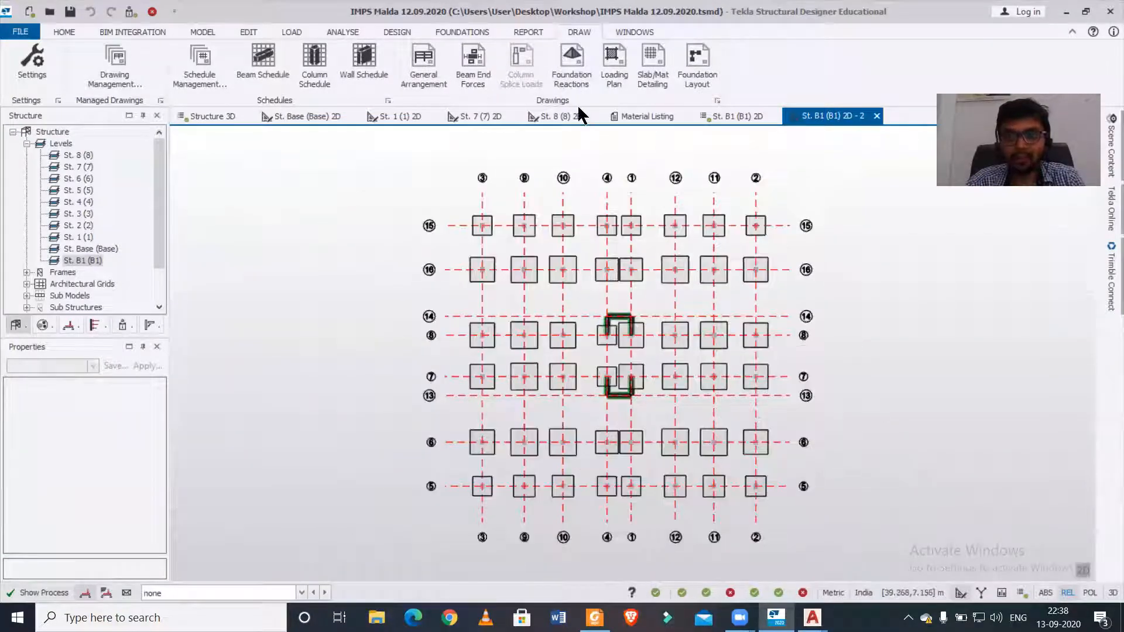
mouse_move(570, 65)
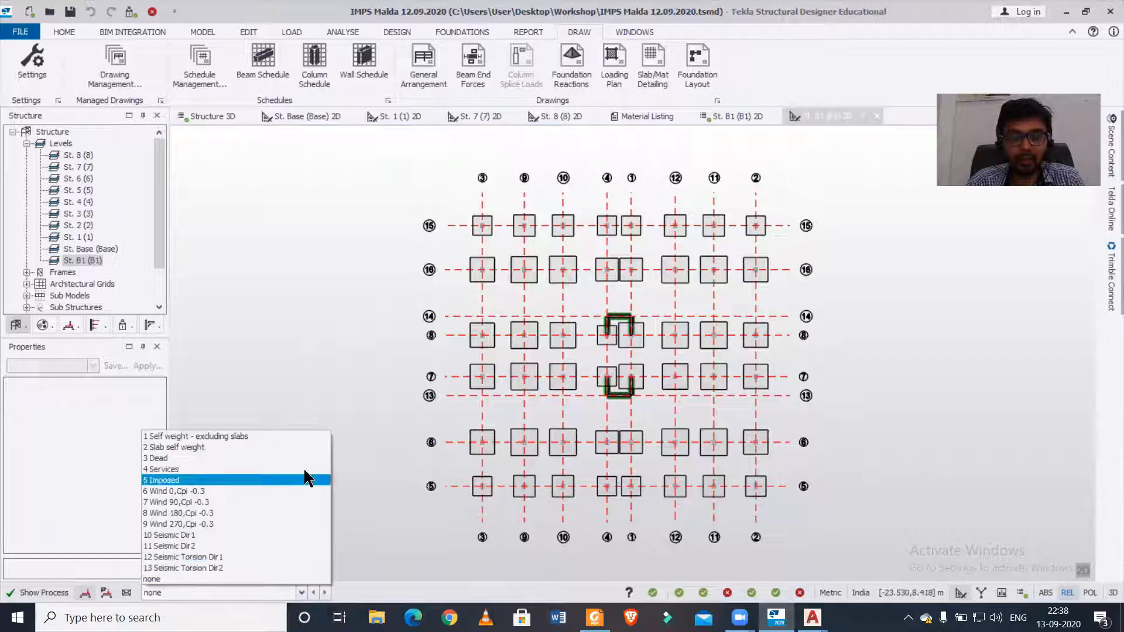
Set the B1 plan's active load case to Dead and start the foundation reactions DXF export.
click(154, 458)
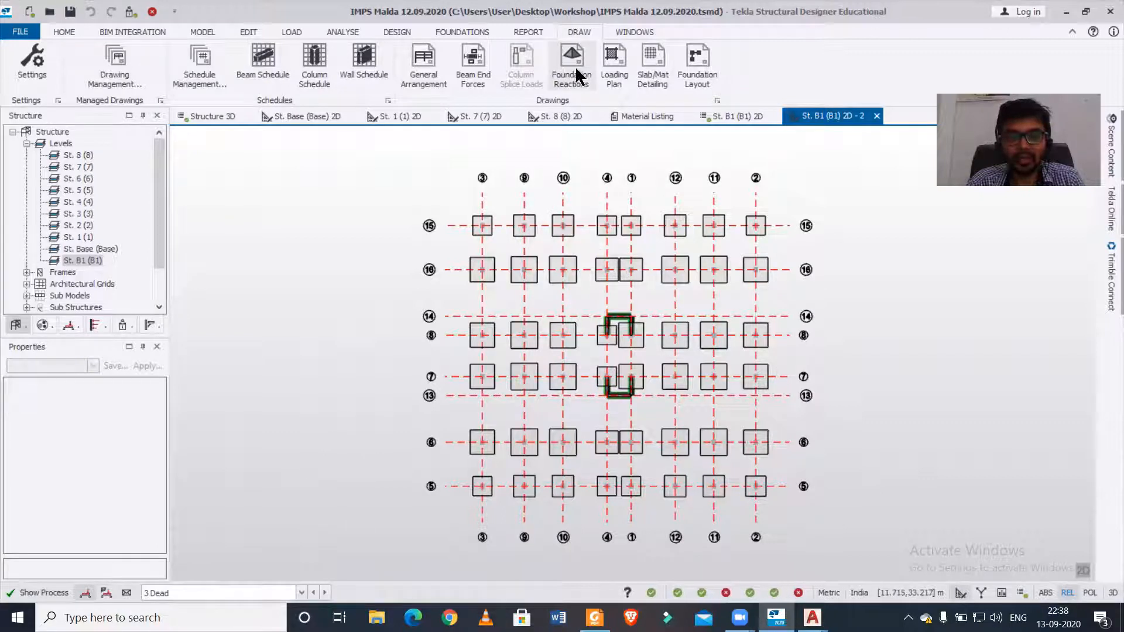
click(570, 60)
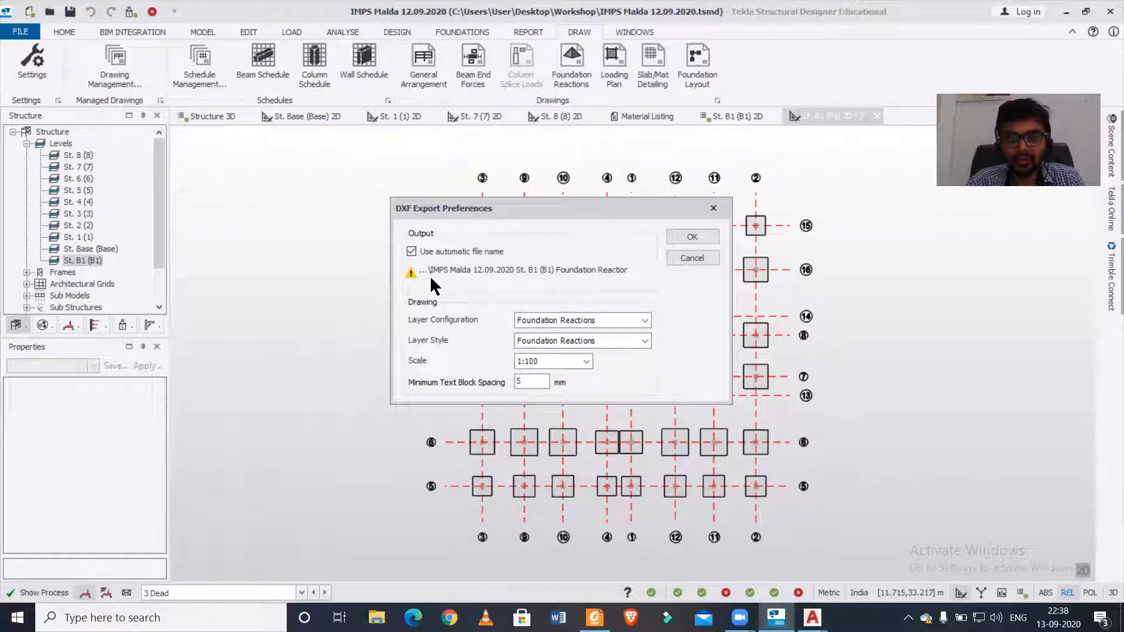
Export the DXF with automatic file name off, named 'Foundation Reactions Imposed6', keeping Foundation Reactions layers.
click(411, 251)
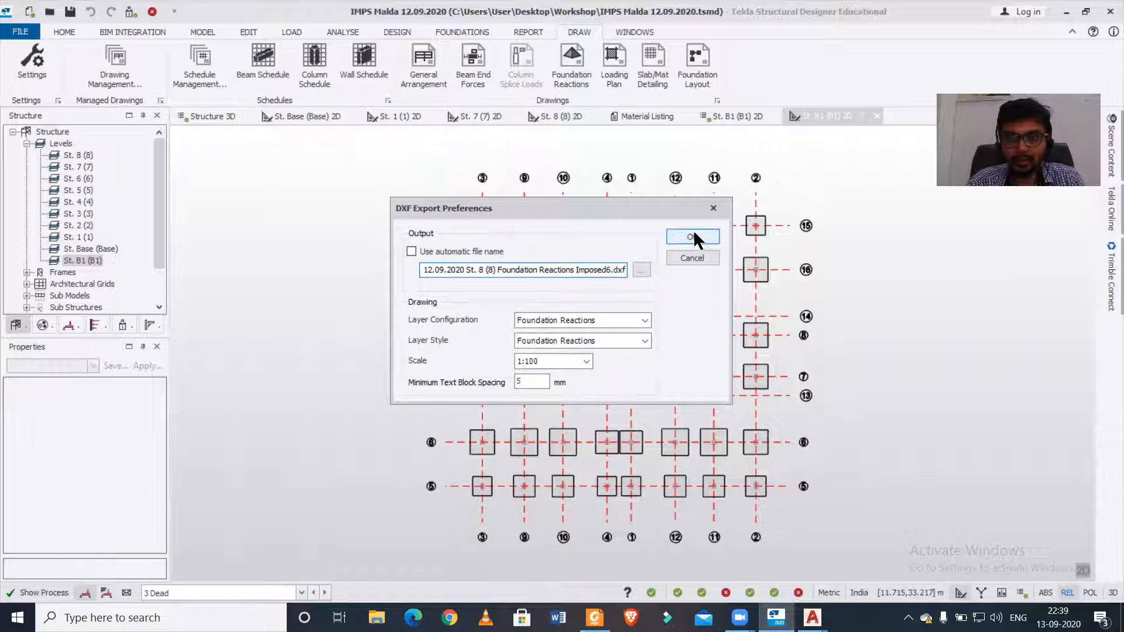
click(691, 238)
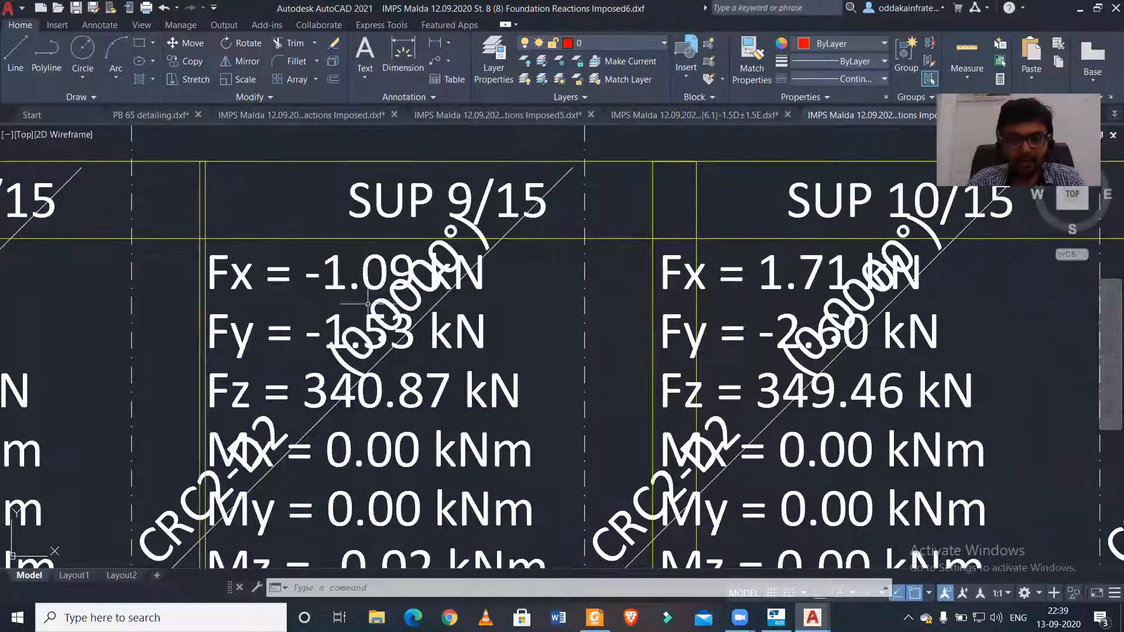
Zoom out in AutoCAD to read the SUP force and moment tables across several grid rows.
scroll(down, 3)
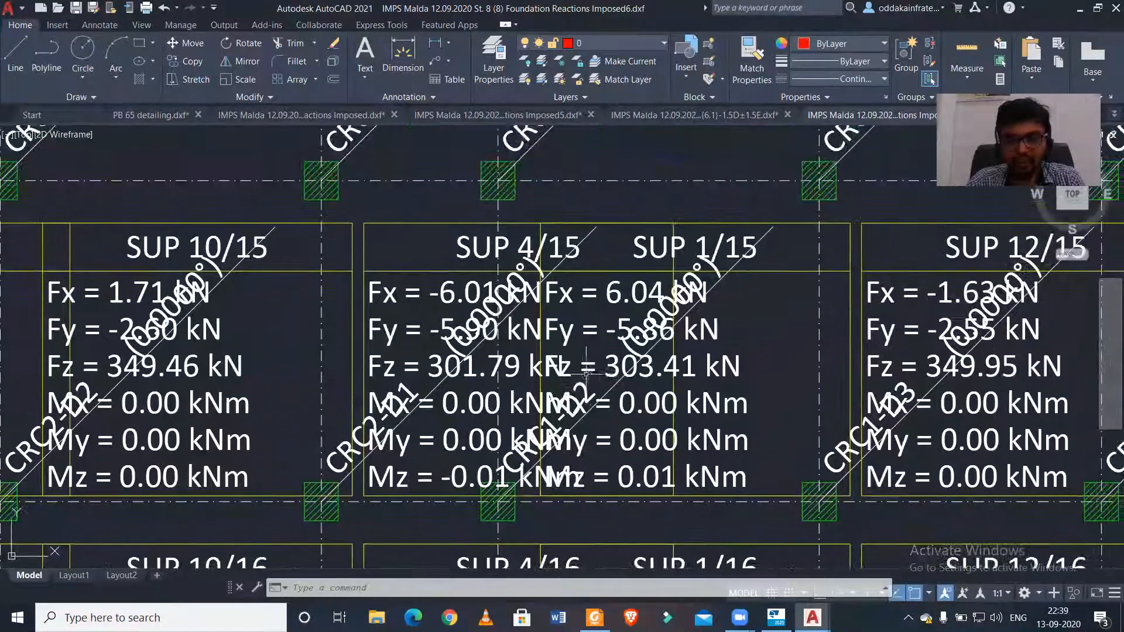
scroll(down, 3)
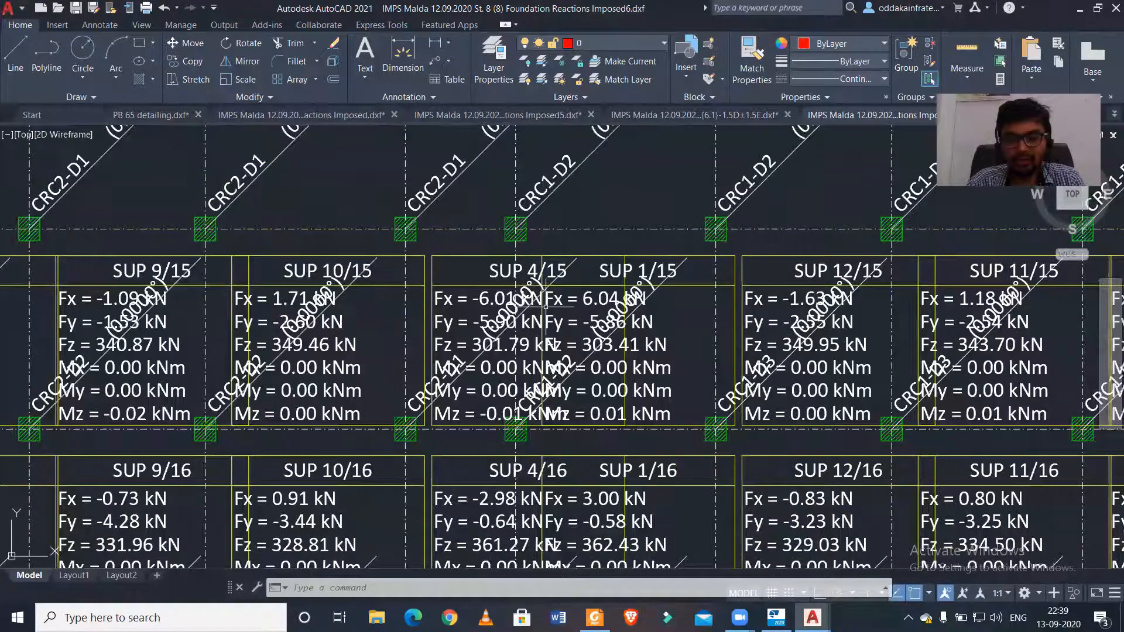
scroll(down, 3)
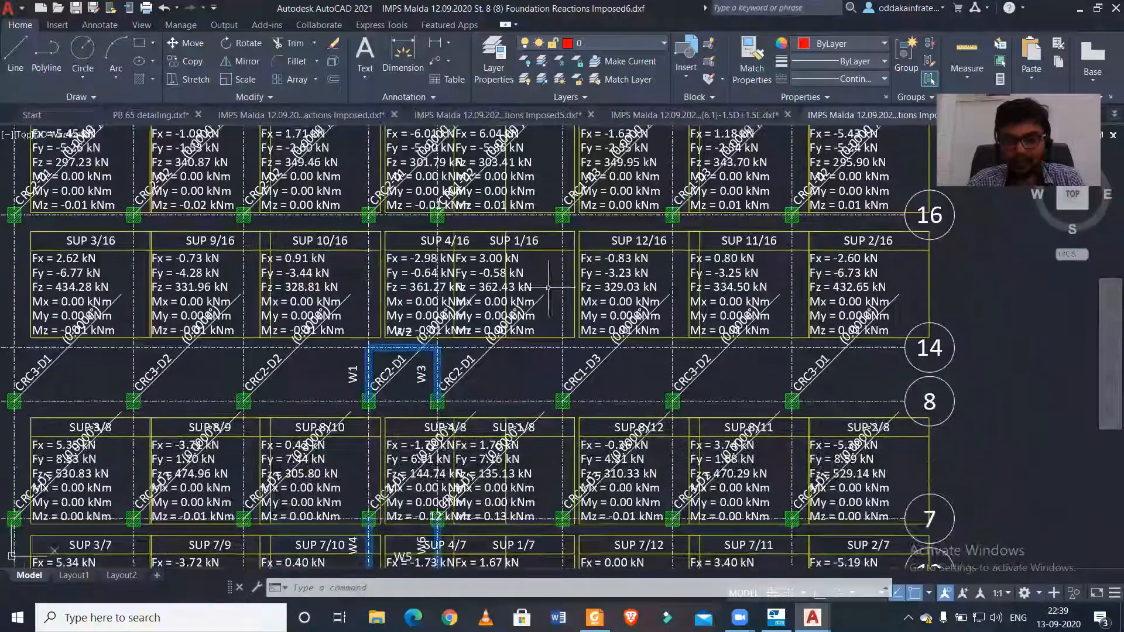